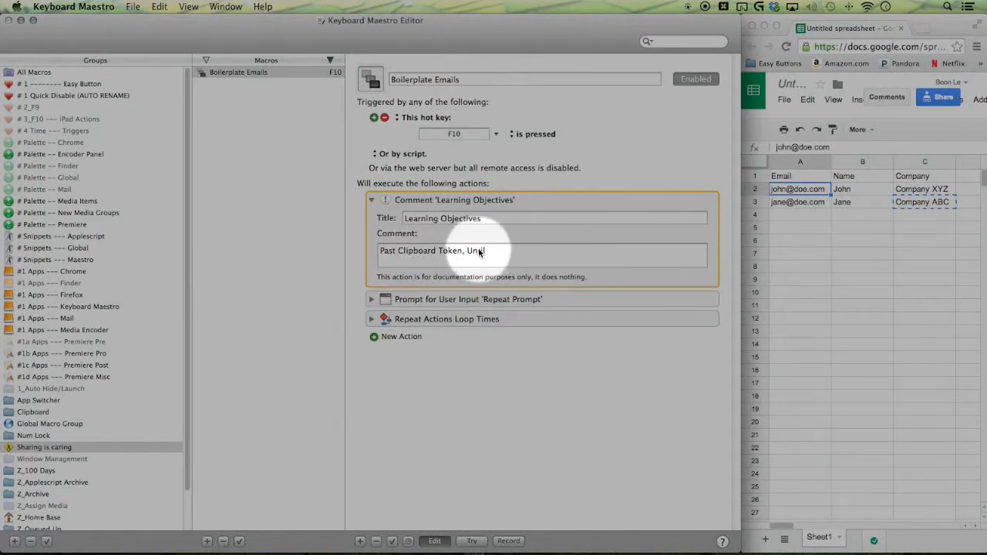
Review the 'how many emails' user prompt action and preview its dialog, then collapse it
click(371, 201)
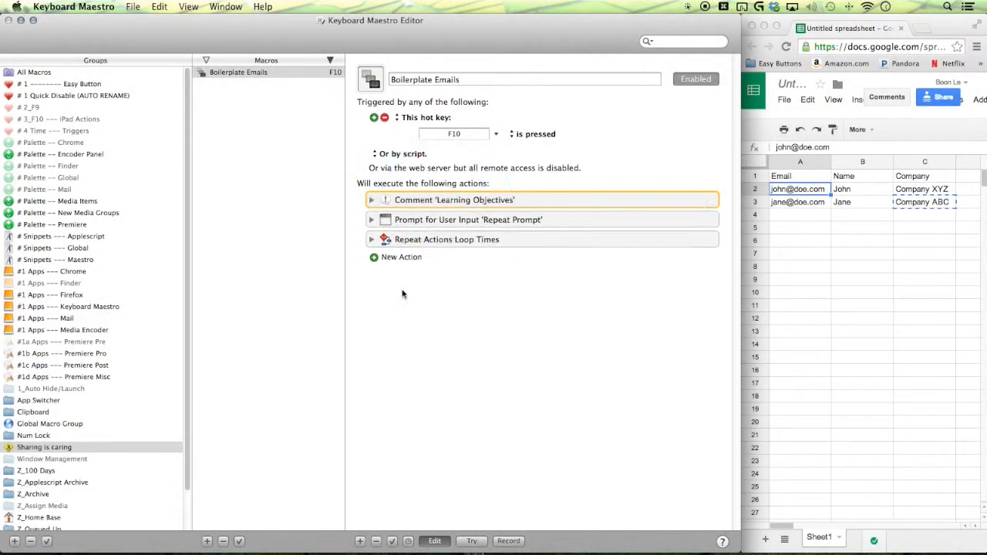
click(469, 219)
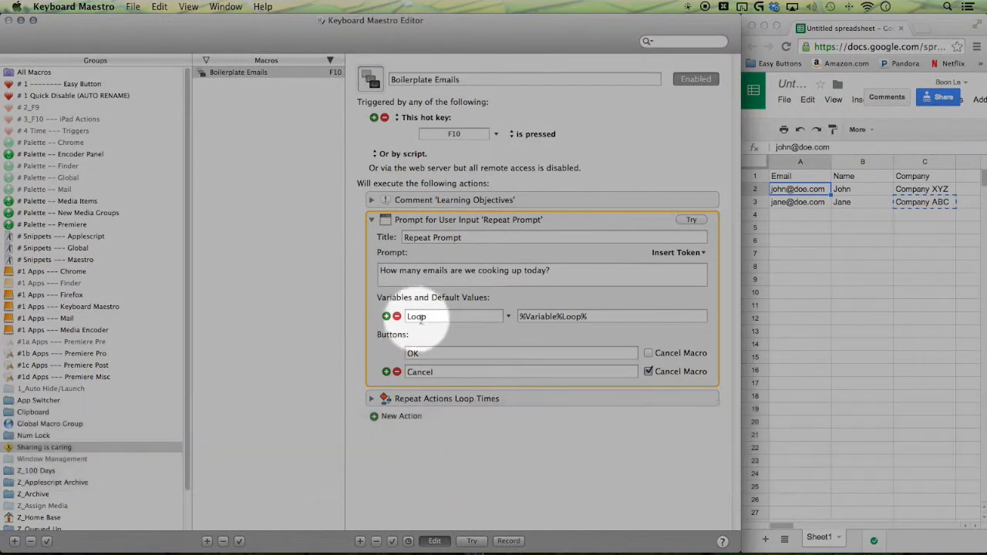
click(691, 219)
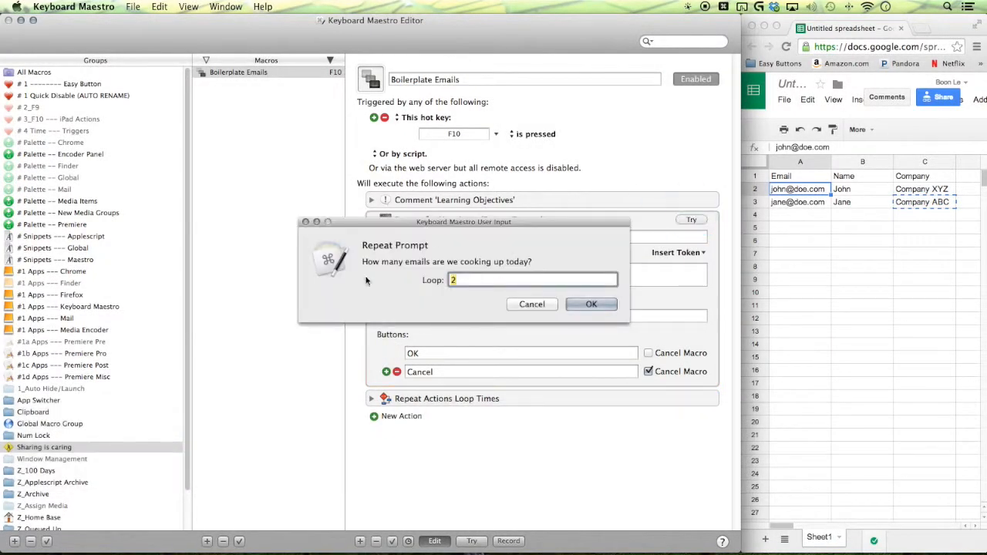
mouse_move(552, 275)
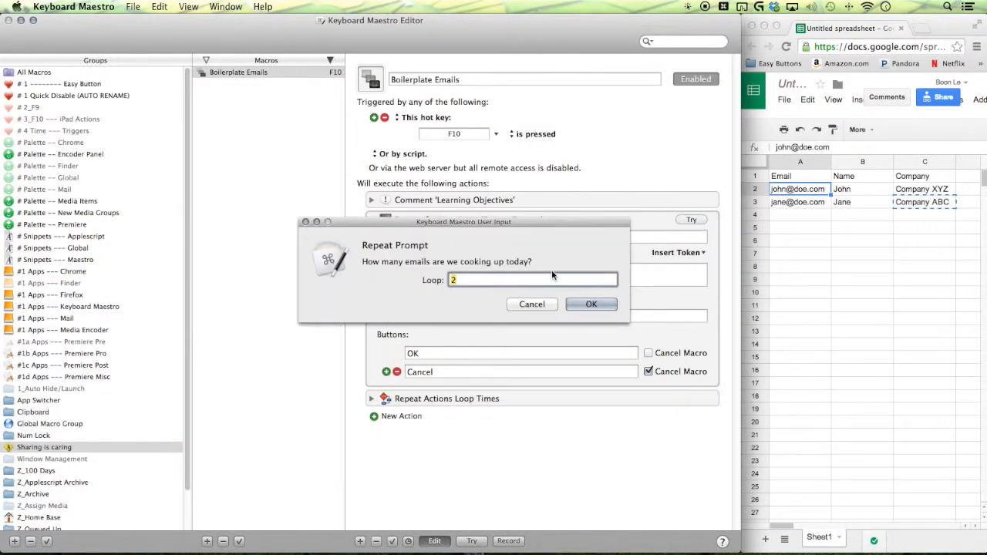
click(592, 304)
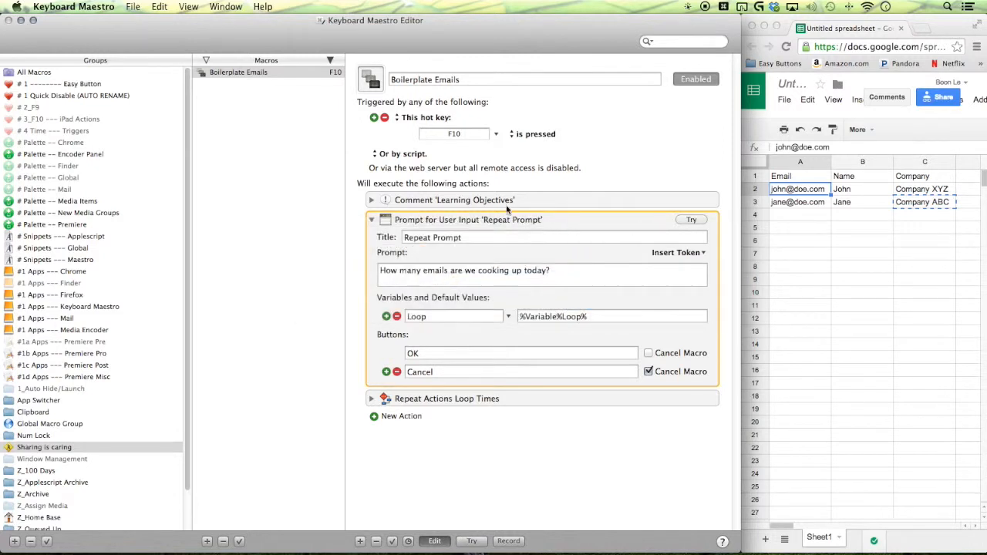
click(372, 219)
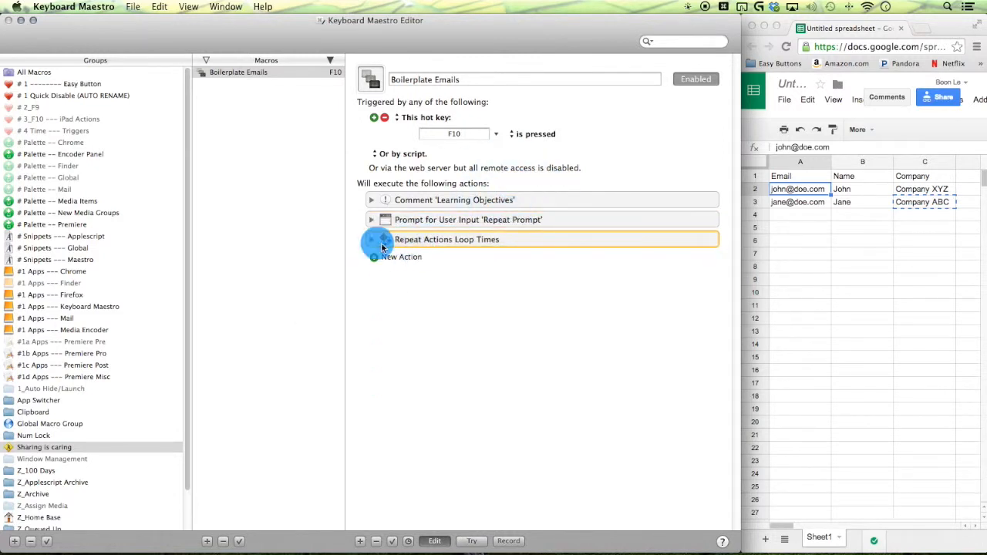
click(371, 239)
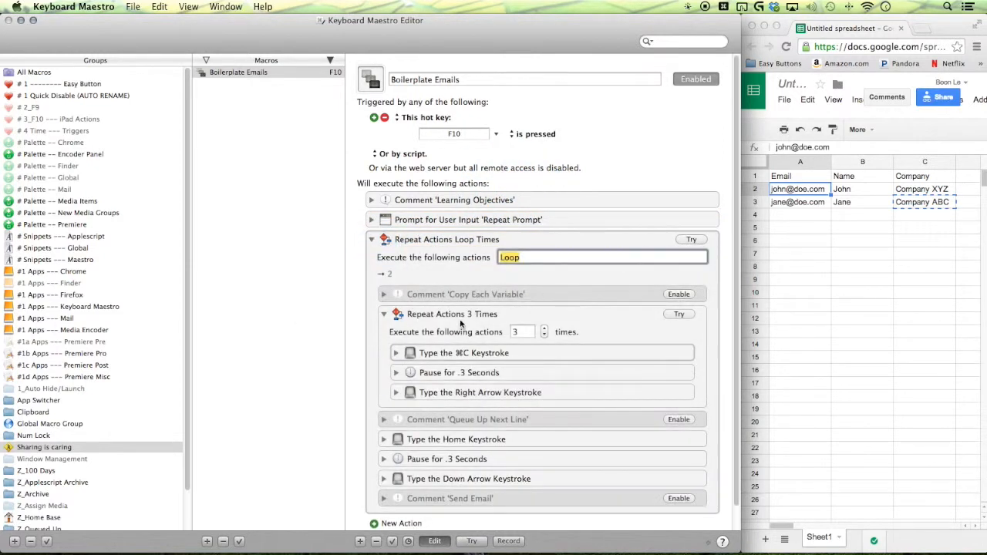
click(450, 315)
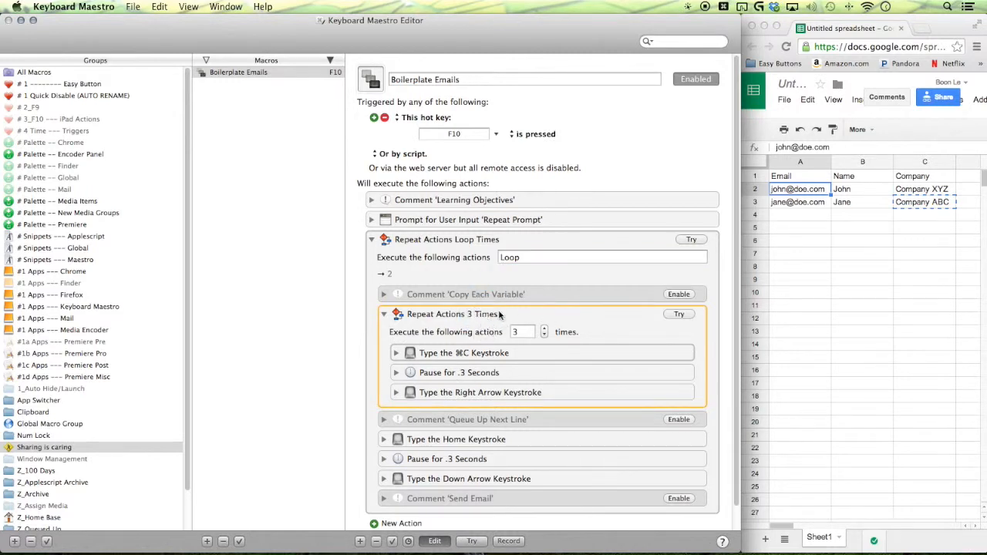
click(799, 188)
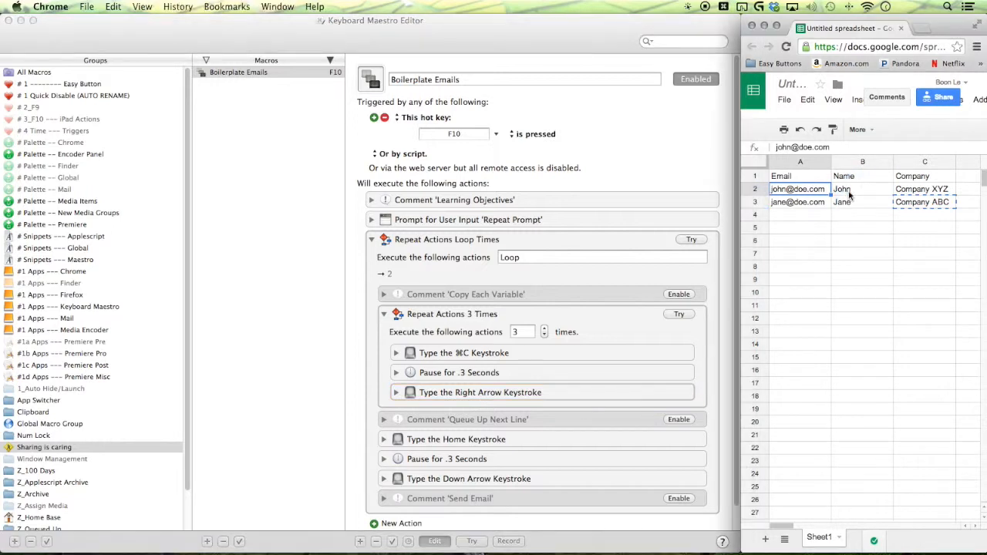
click(862, 188)
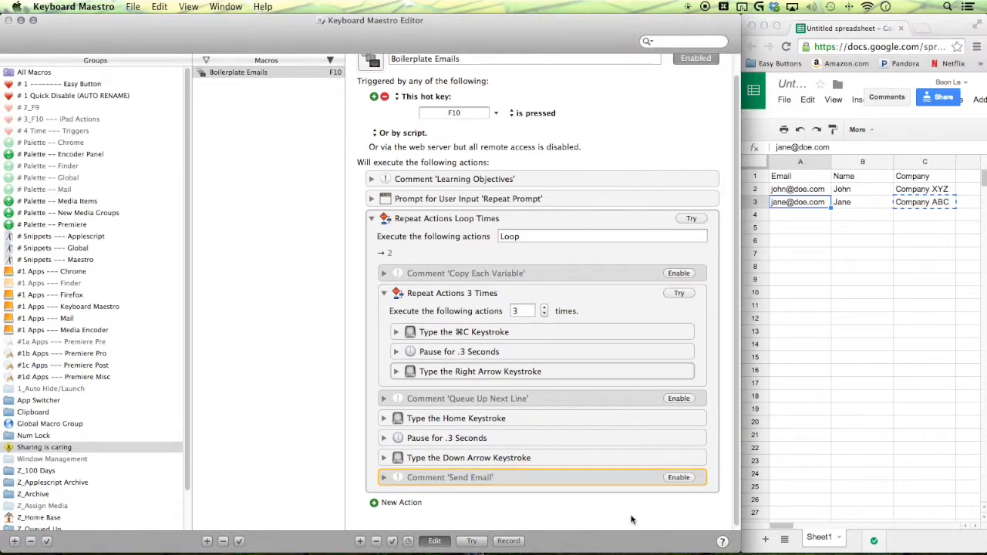
Browse the Actions library for the Send Mail Message action to add to the loop
click(401, 503)
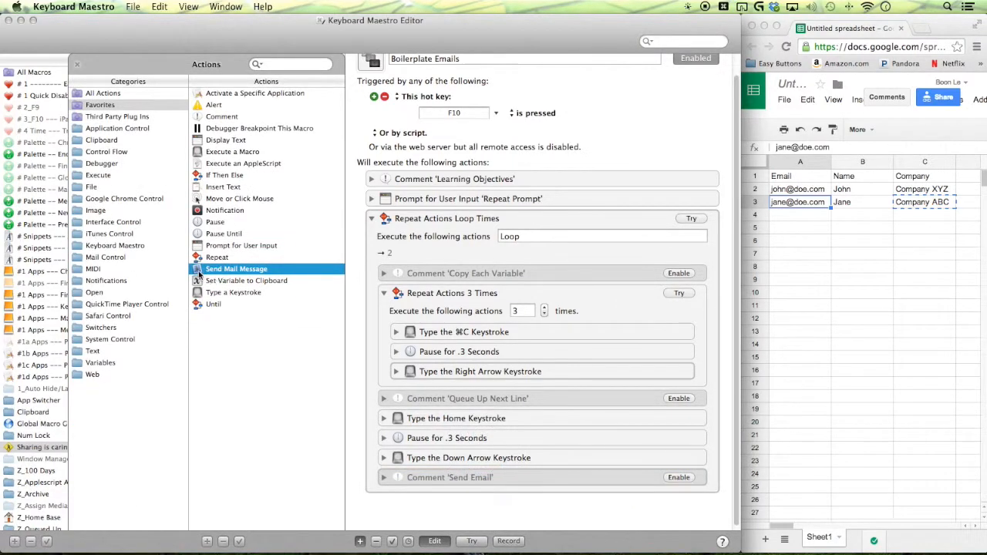
scroll(down, 3)
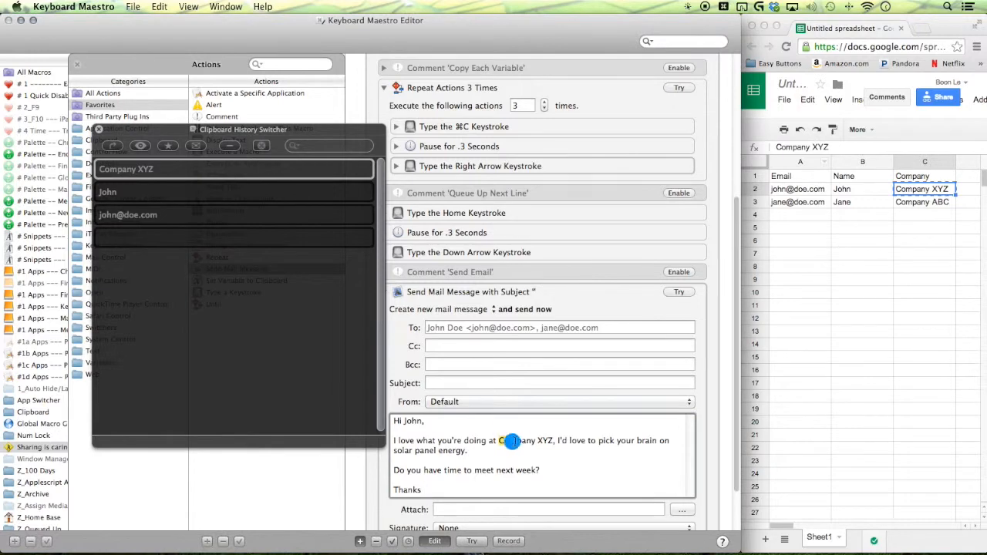
Replace 'Company XYZ' in the email body with a Past Clipboard token via Edit > Insert Token
double_click(524, 441)
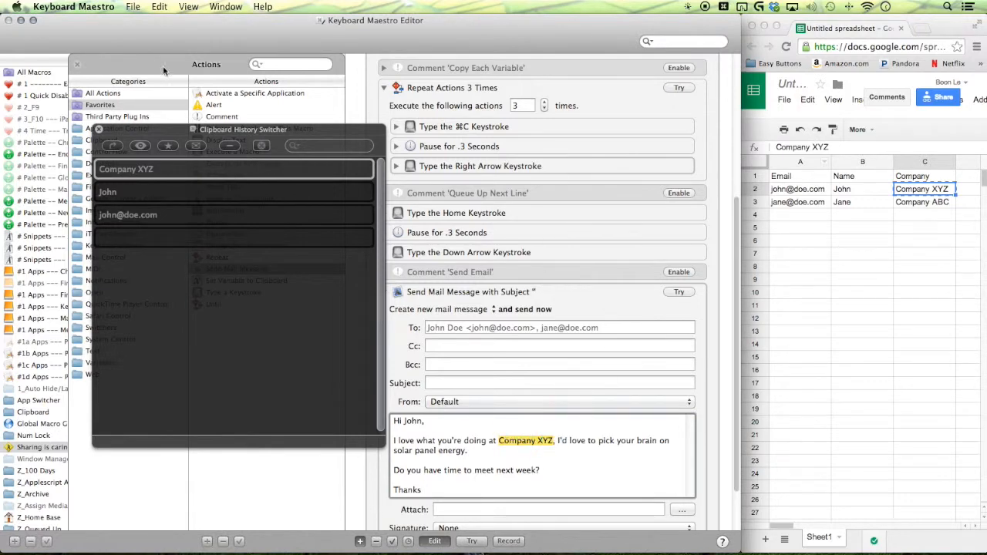
click(161, 6)
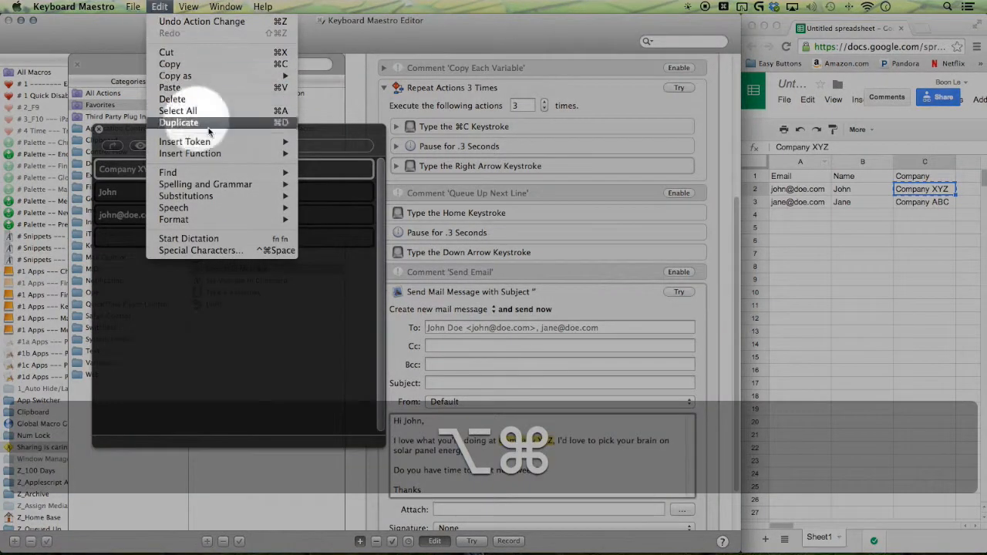
click(185, 141)
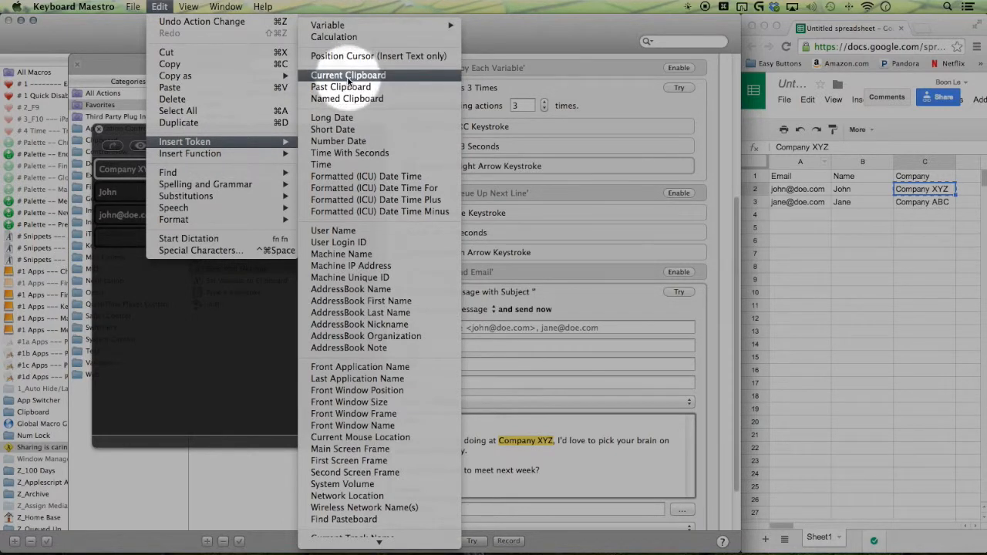
mouse_move(339, 86)
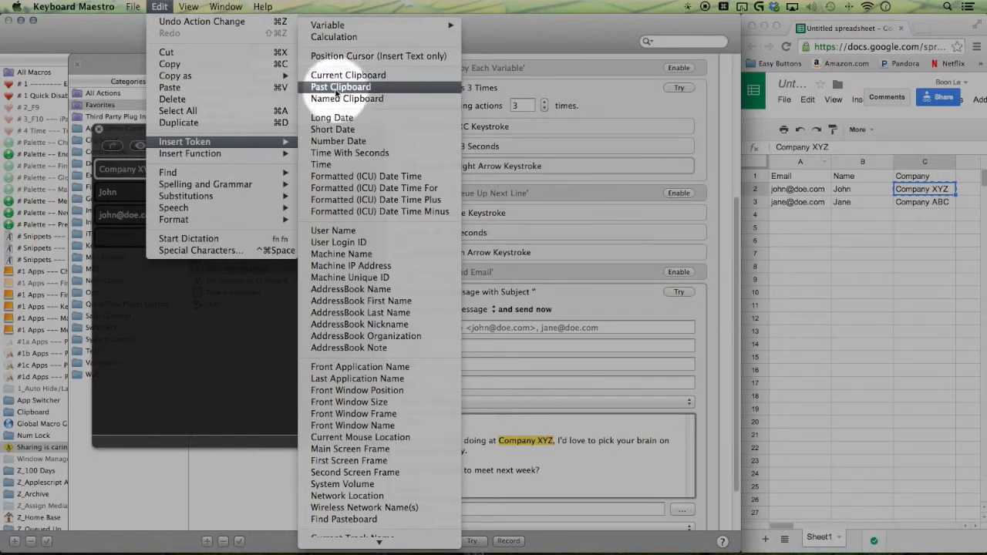
click(339, 86)
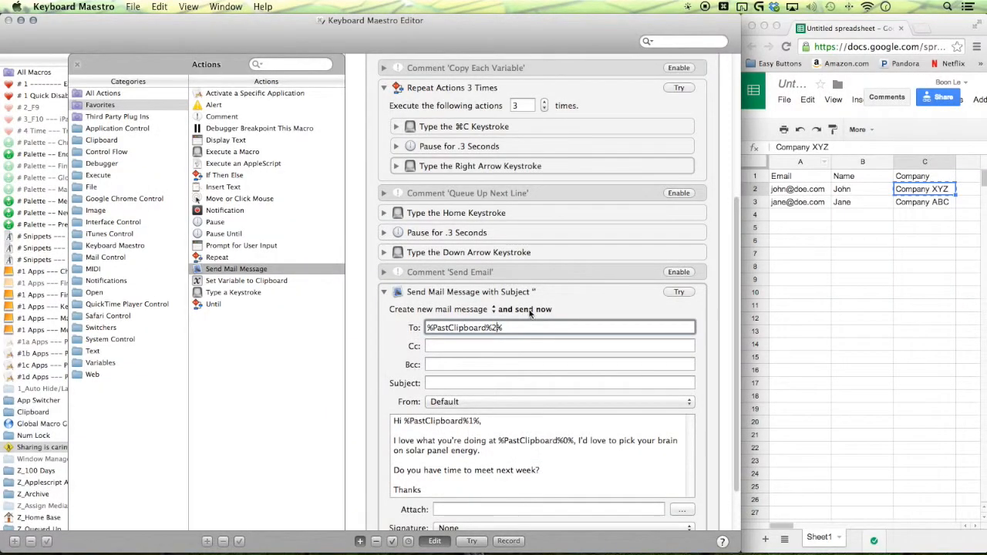
click(527, 308)
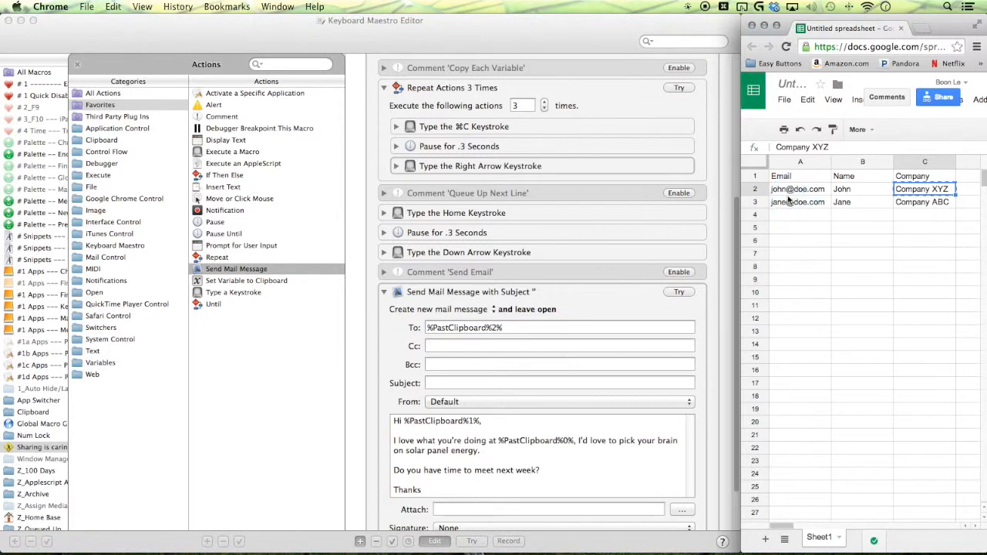
click(797, 188)
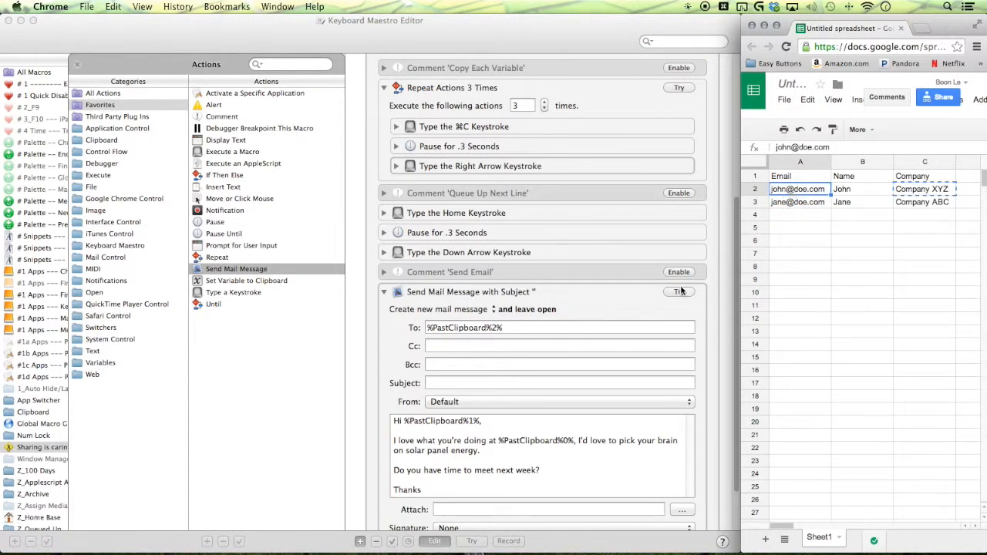
mouse_move(389, 355)
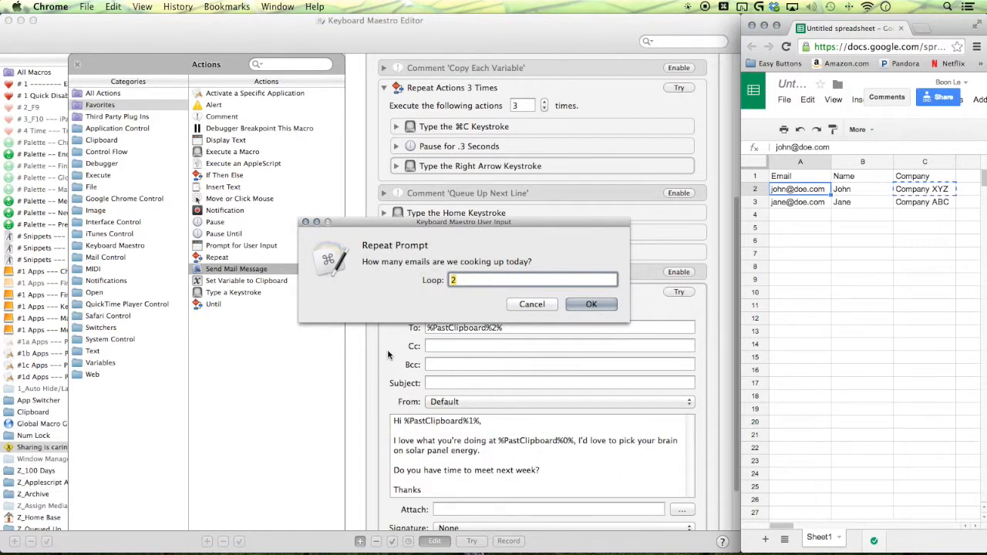
click(591, 304)
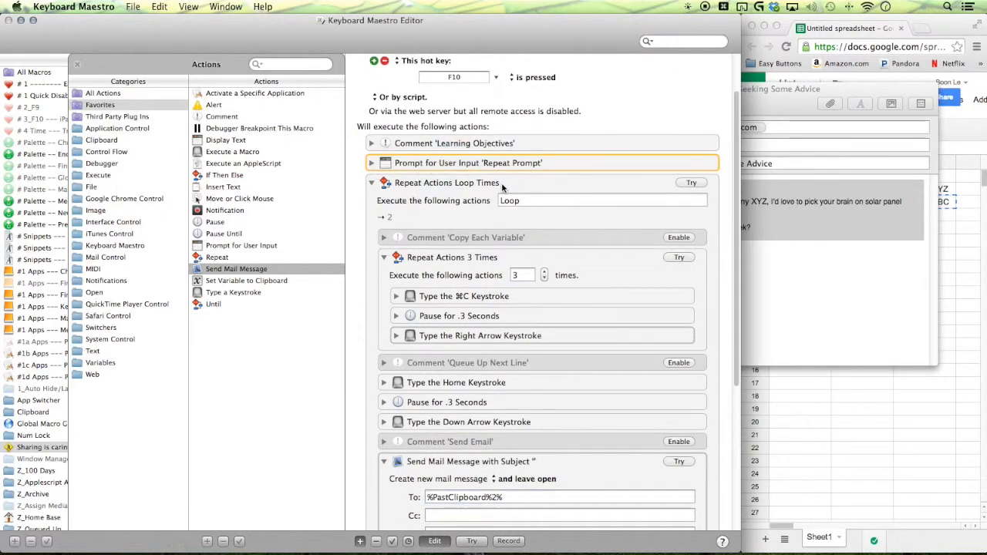
Set the outer Repeat Actions count to 1 instead of the Loop variable
scroll(down, 3)
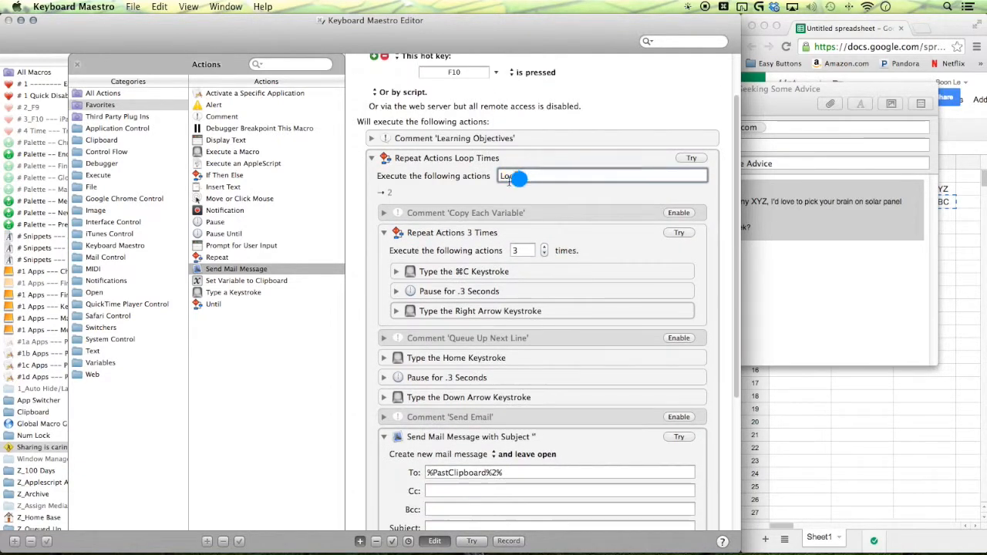
text(1)
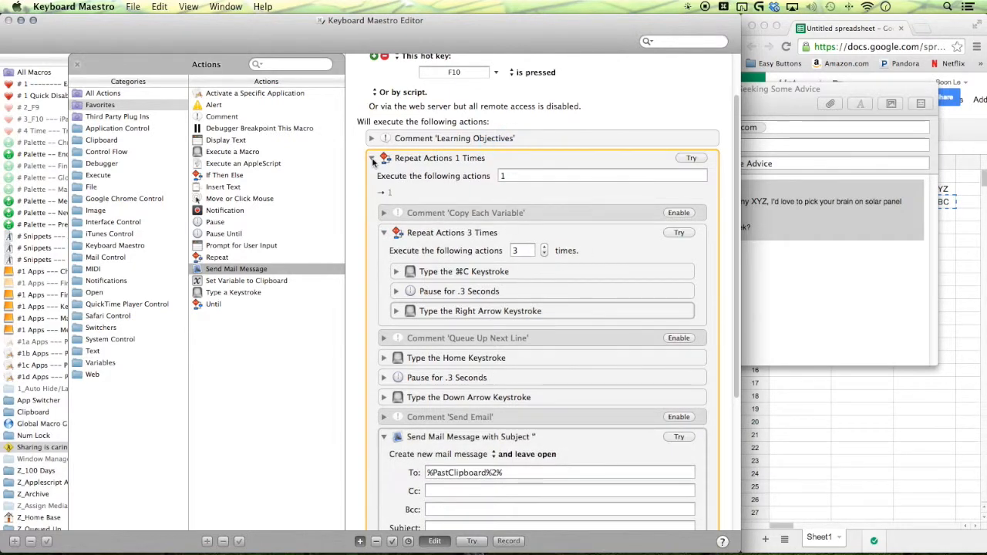
click(373, 157)
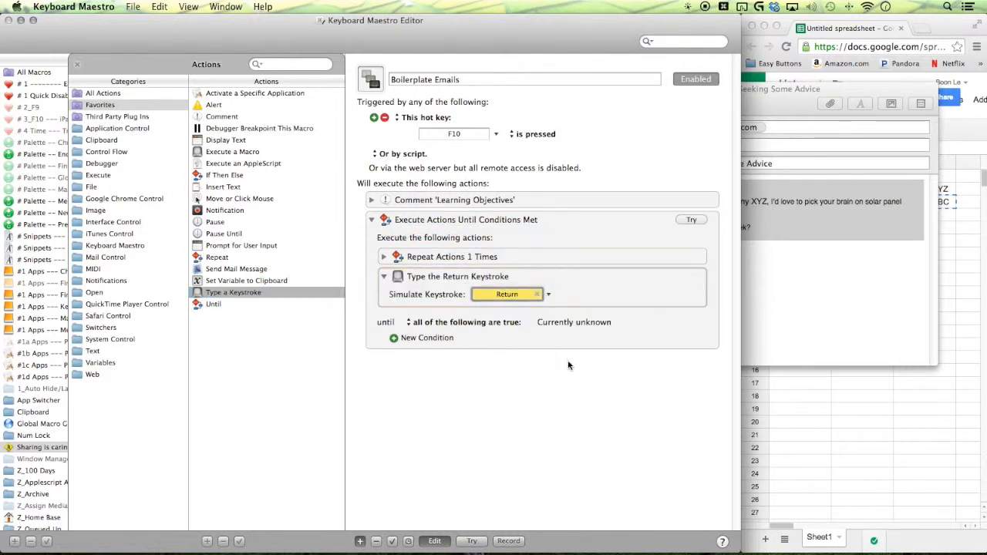
Set the keystroke to ⌘C and add a Clipboard 'is' empty condition to the until loop
text(⌘C)
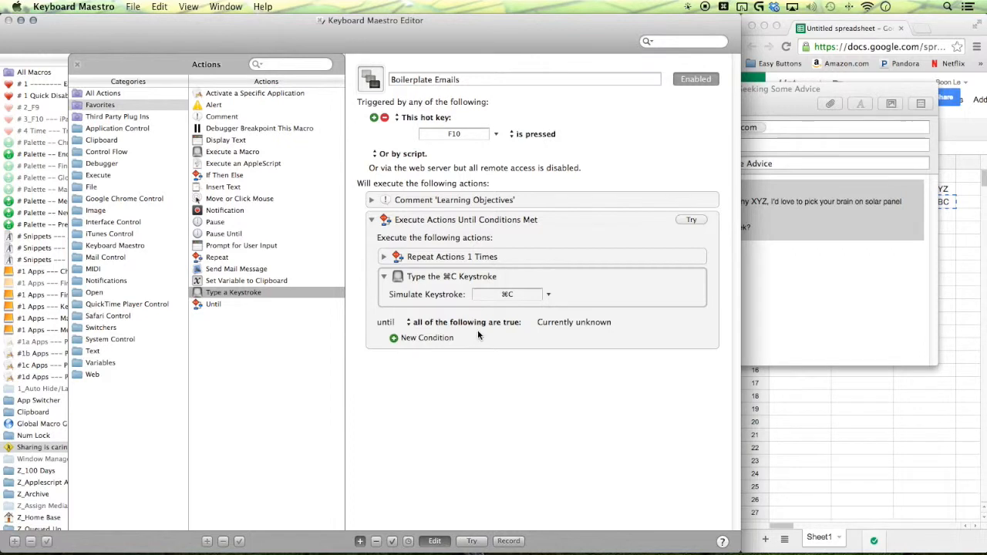
mouse_move(456, 331)
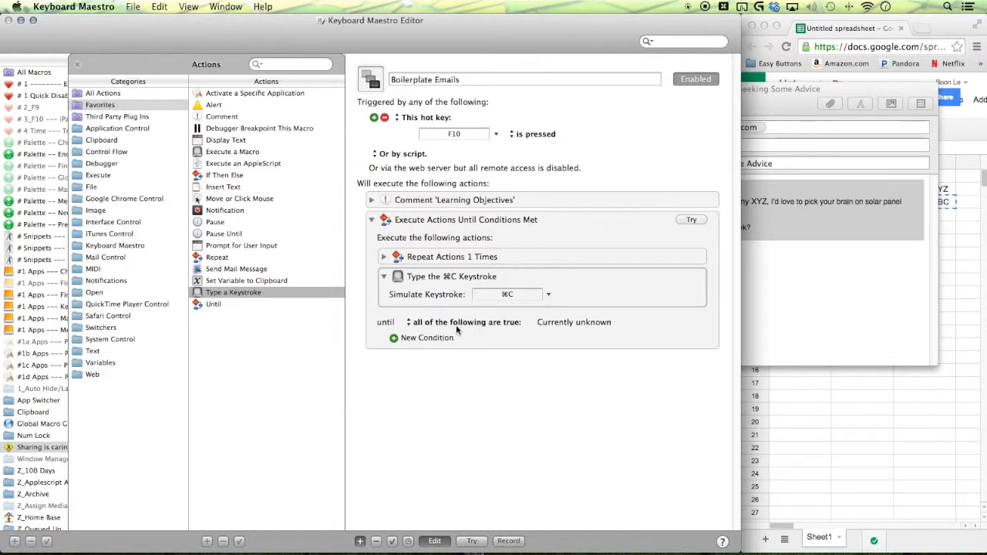
mouse_move(462, 327)
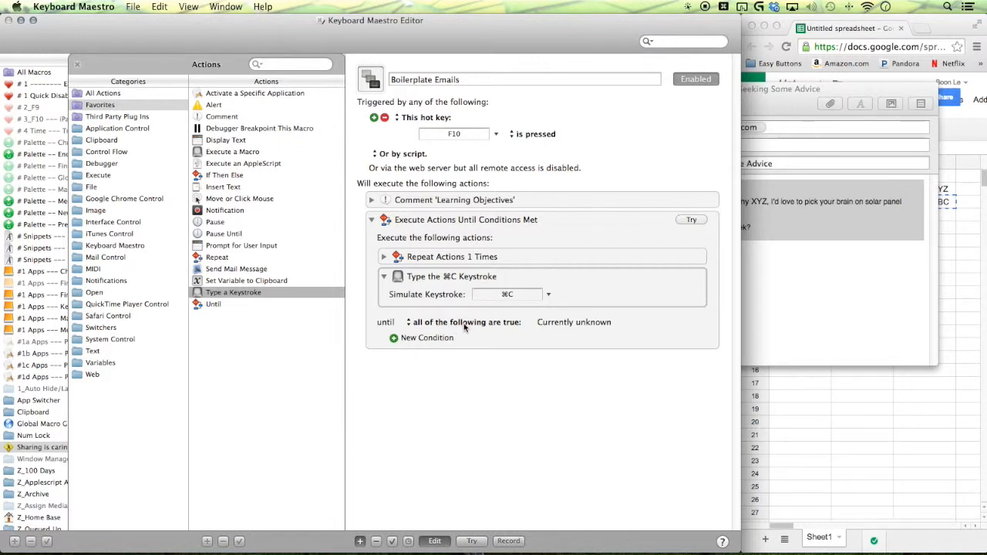
click(463, 322)
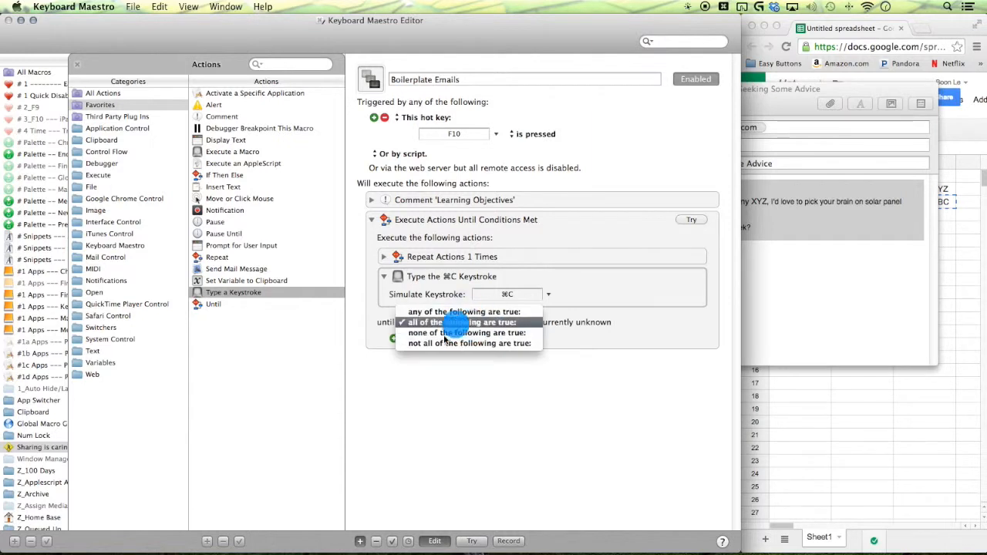
click(426, 338)
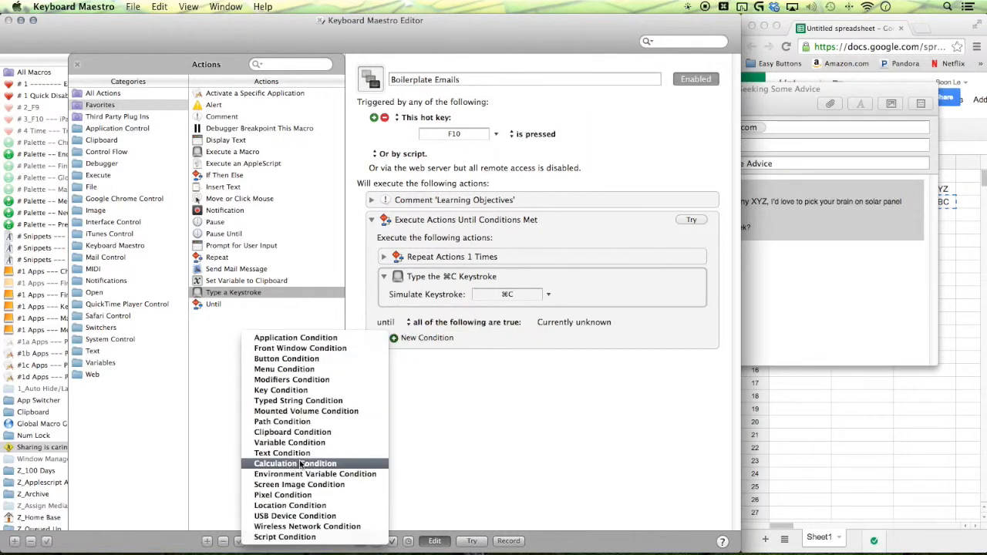
mouse_move(290, 440)
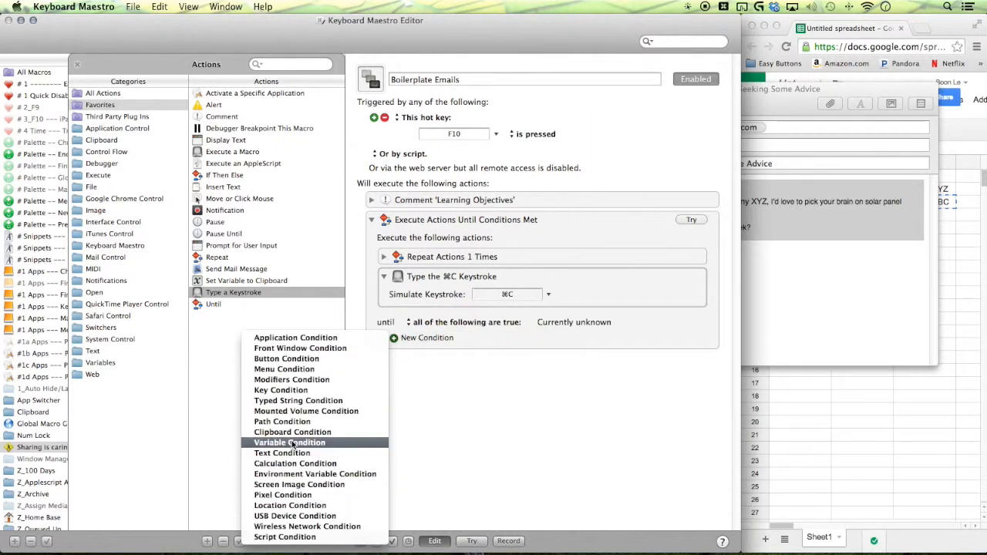
click(293, 432)
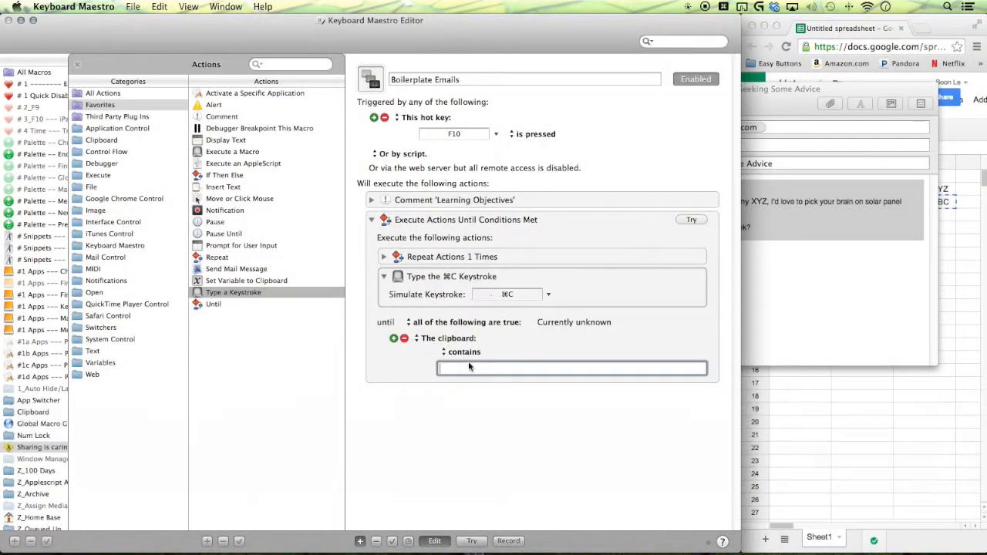
click(463, 352)
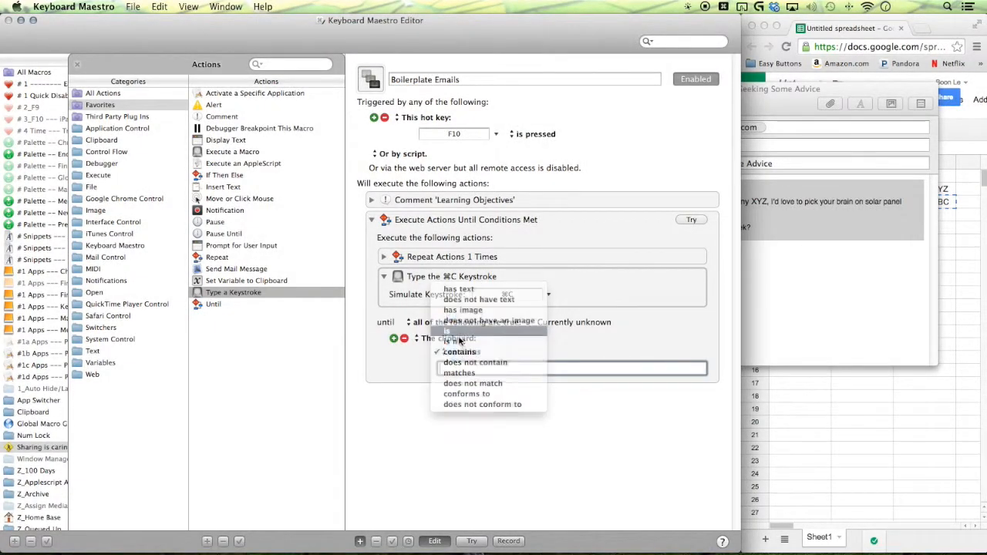
click(447, 330)
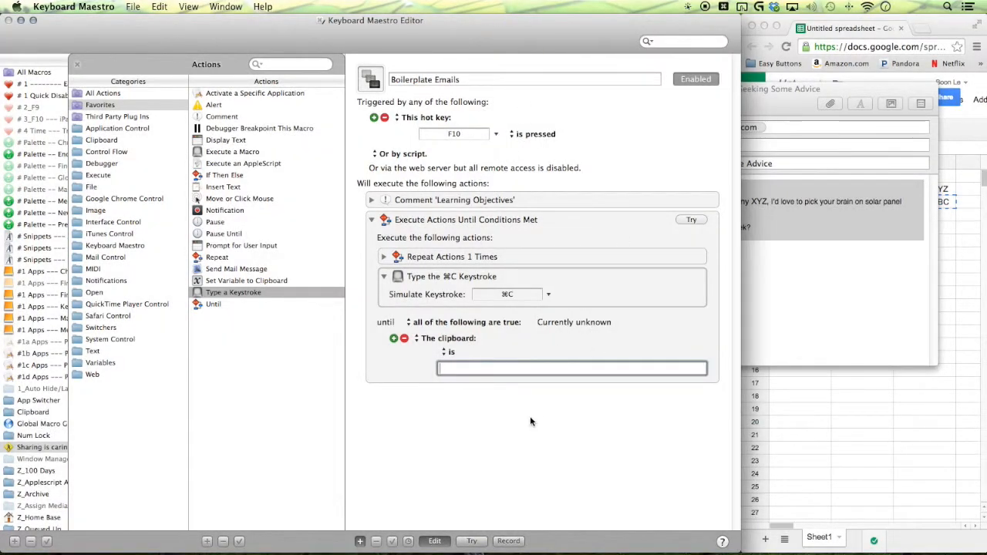
key(f7)
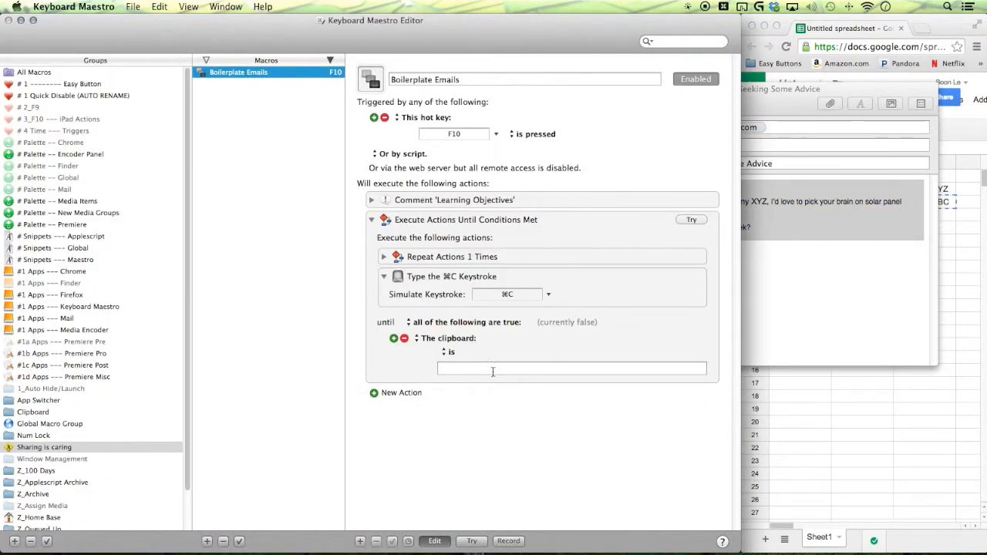
Run the macro on the contacts sheet to open a new Mail draft to John mentioning Company XYZ
click(799, 215)
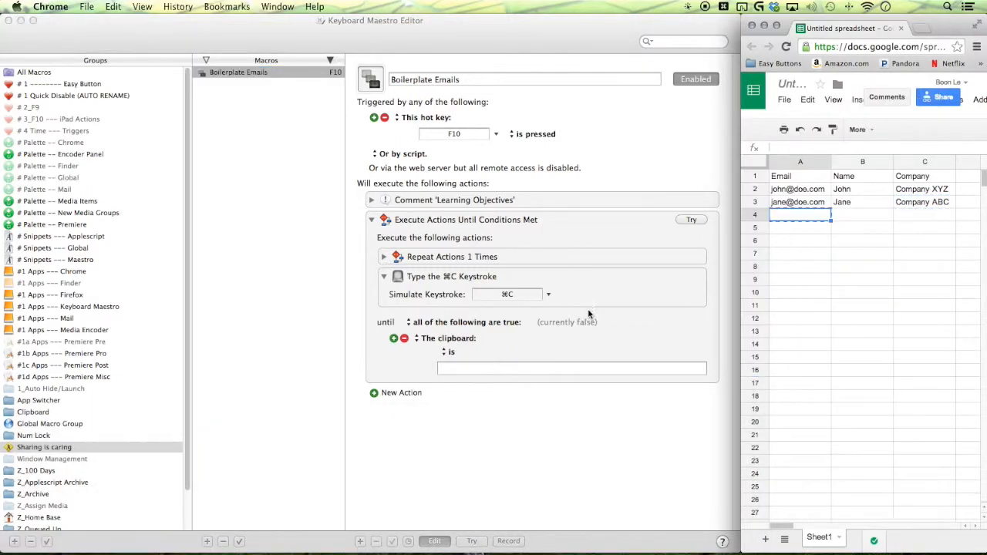
click(571, 367)
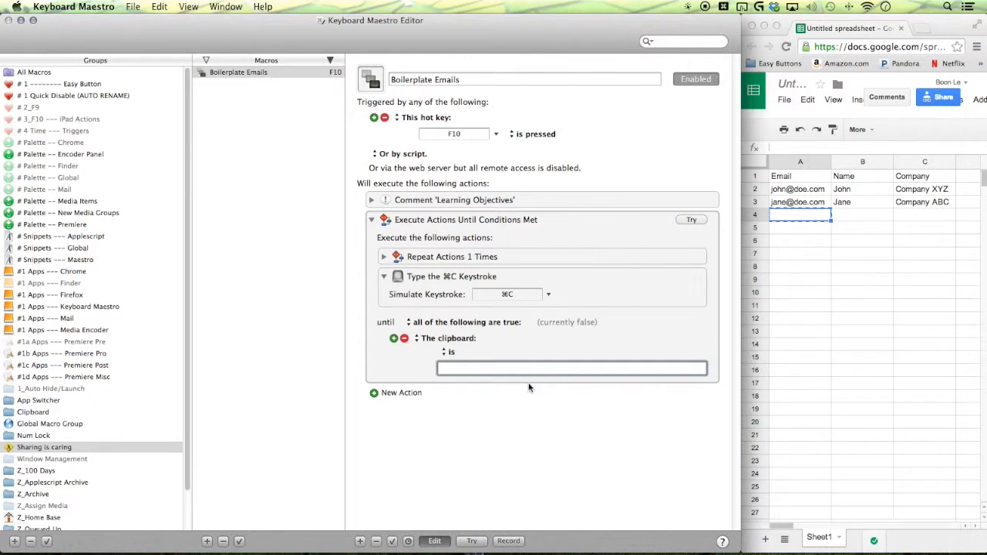
key(cmd+v)
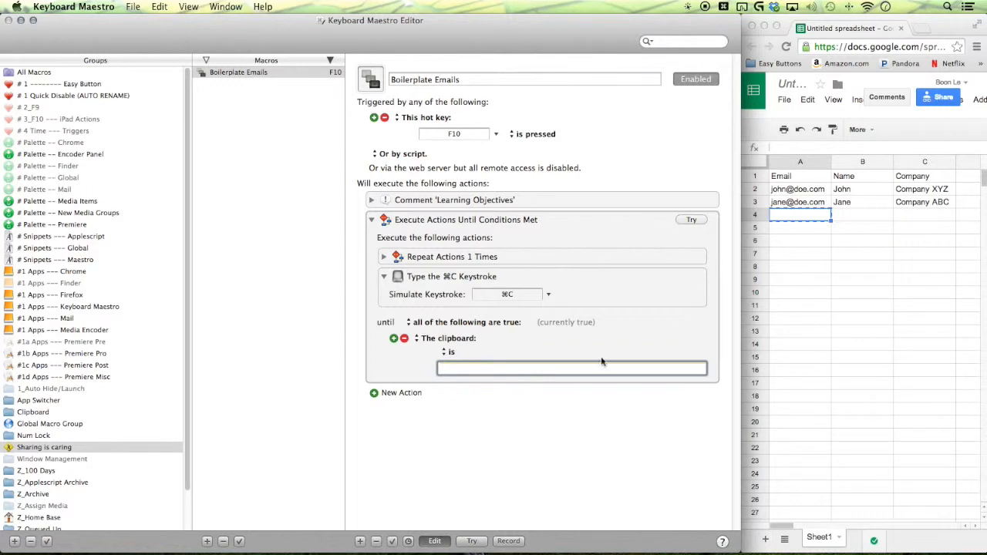
mouse_move(723, 268)
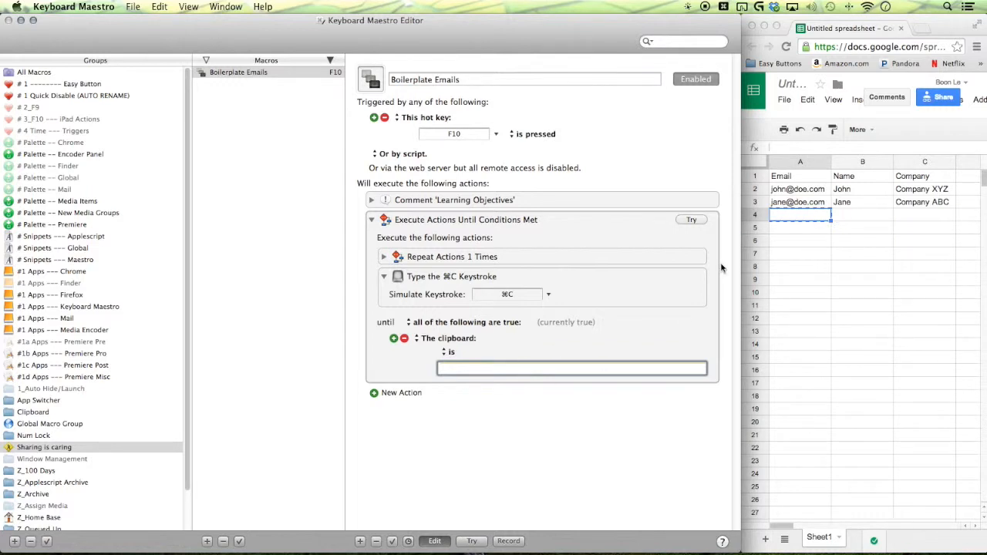
mouse_move(439, 268)
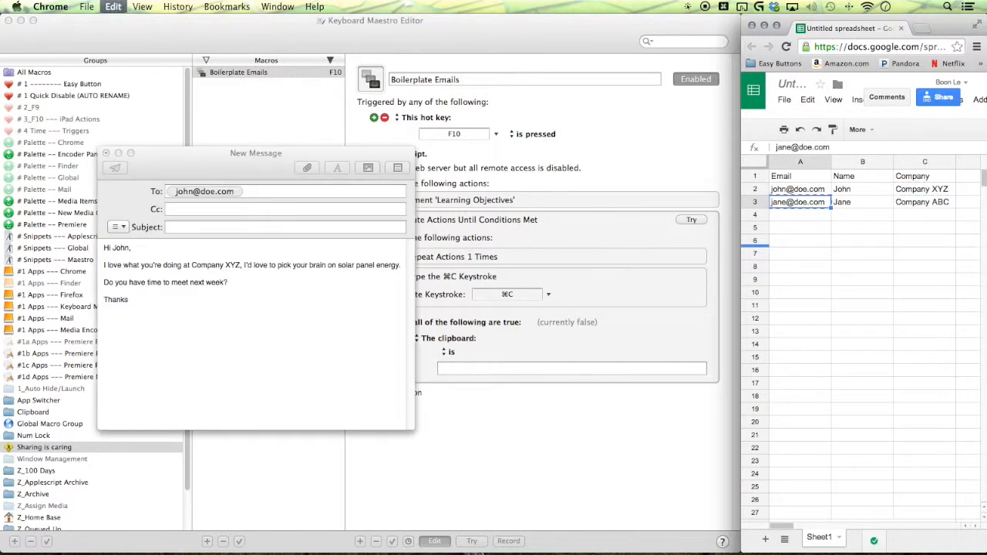
click(799, 215)
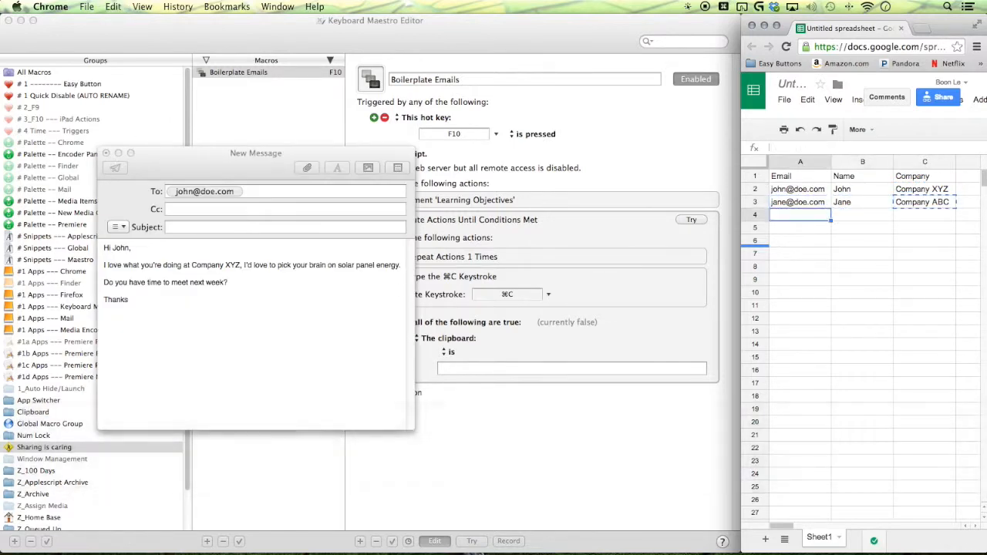